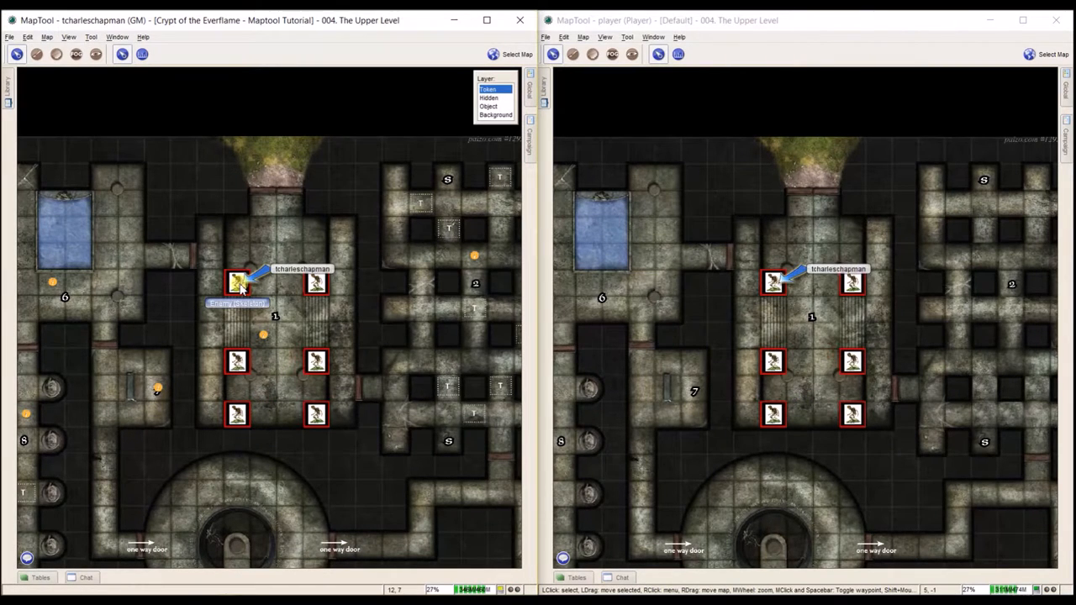
Step: Show a speech-bubble pointer over the northern end of the central hall for the player
{"action": "left_click_drag", "start_coordinate": [239, 283], "coordinate": [239, 361]}
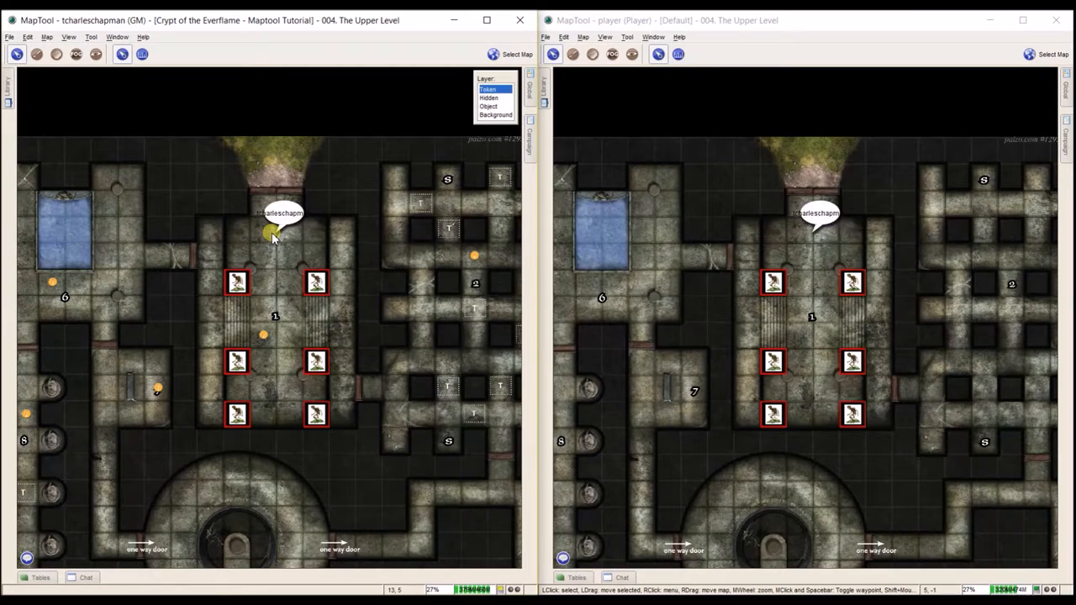
{"action": "left_click_drag", "start_coordinate": [272, 234], "coordinate": [276, 269]}
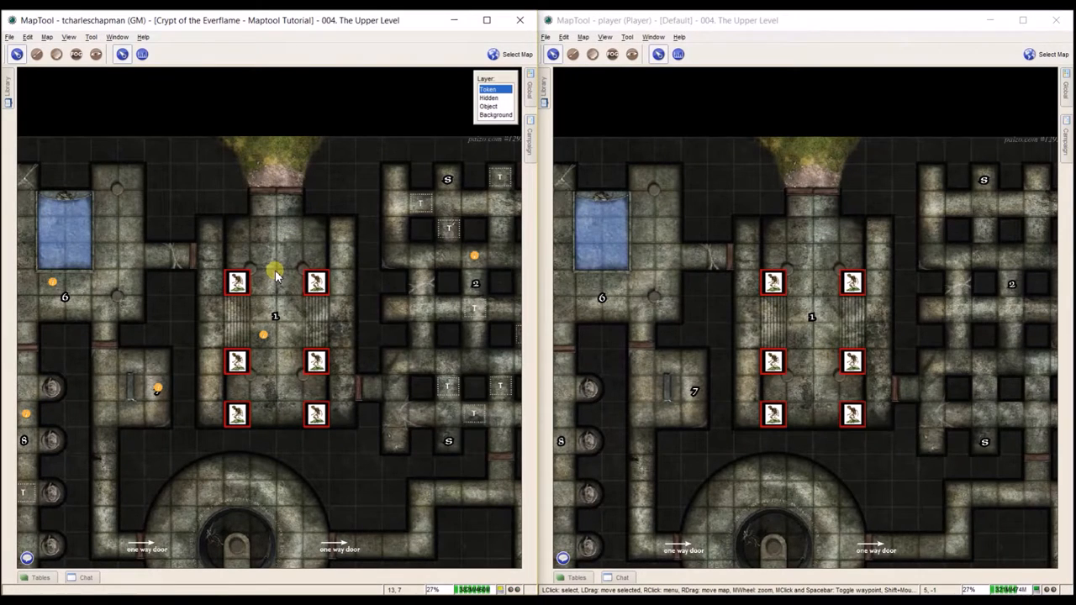
{"action": "mouse_move", "coordinate": [276, 267]}
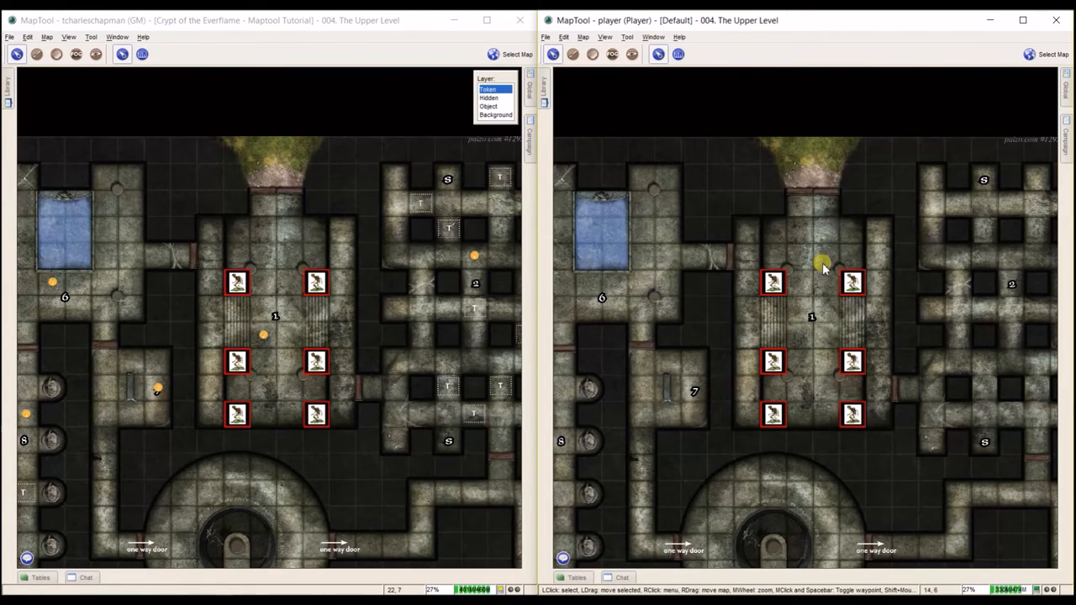
{"action": "mouse_move", "coordinate": [820, 266]}
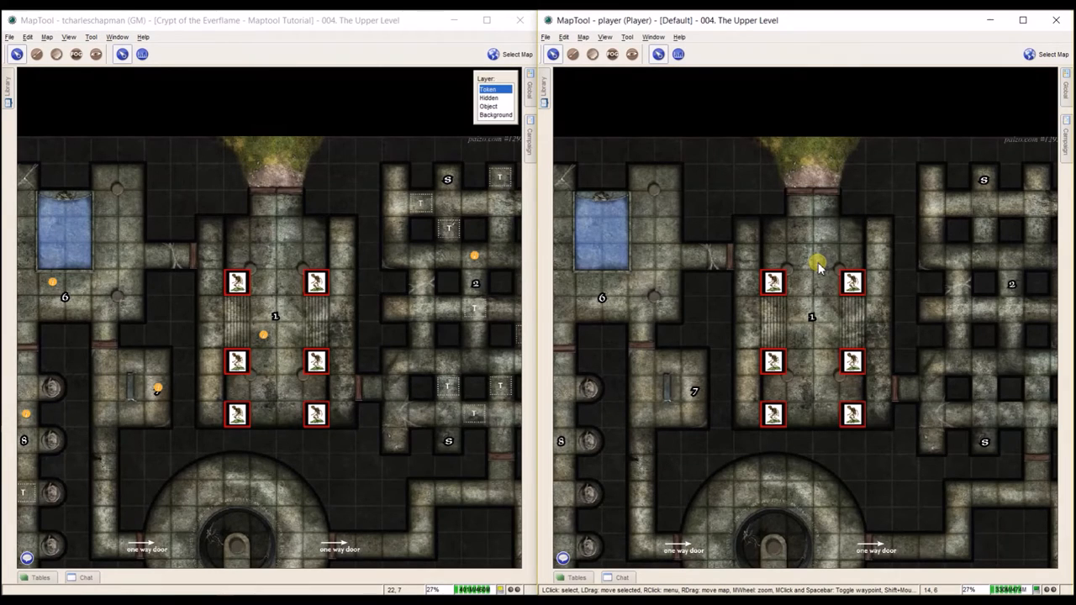